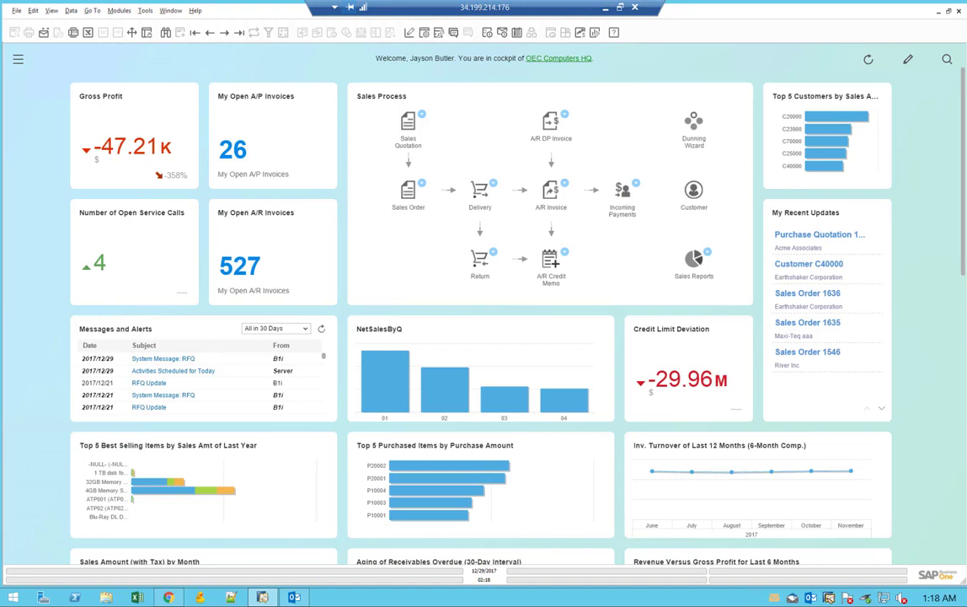
mouse_move(266, 444)
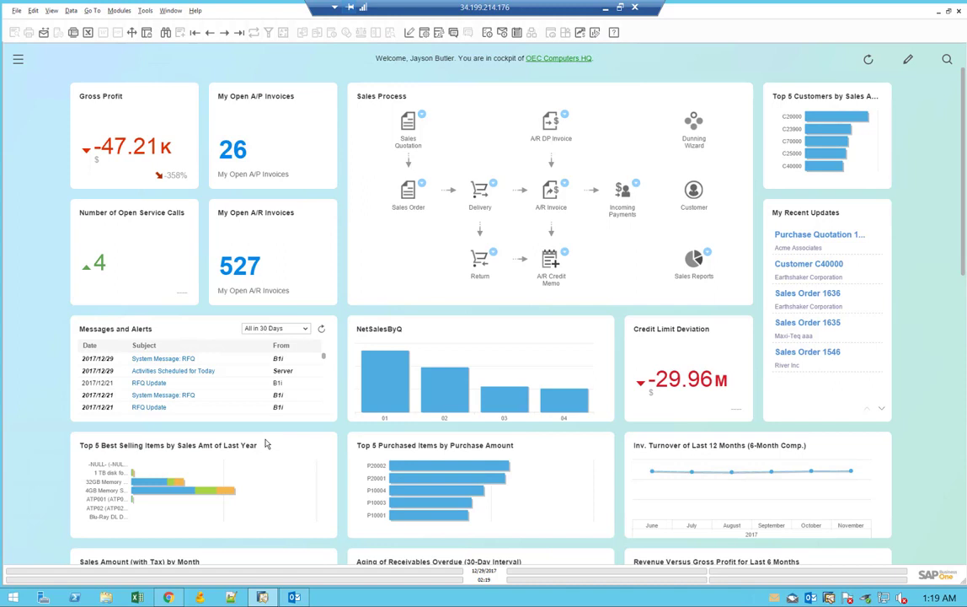
mouse_move(290, 590)
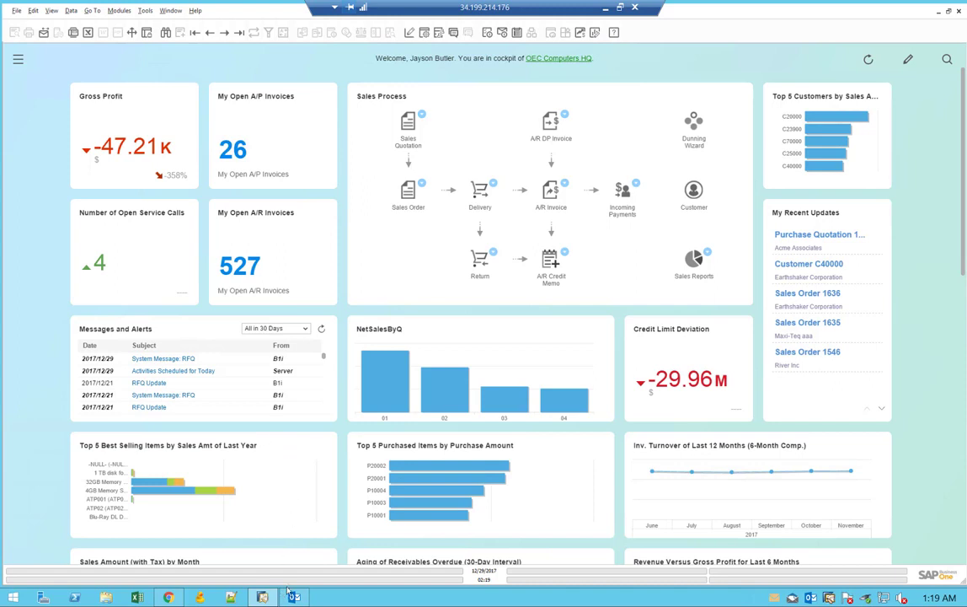
mouse_move(269, 589)
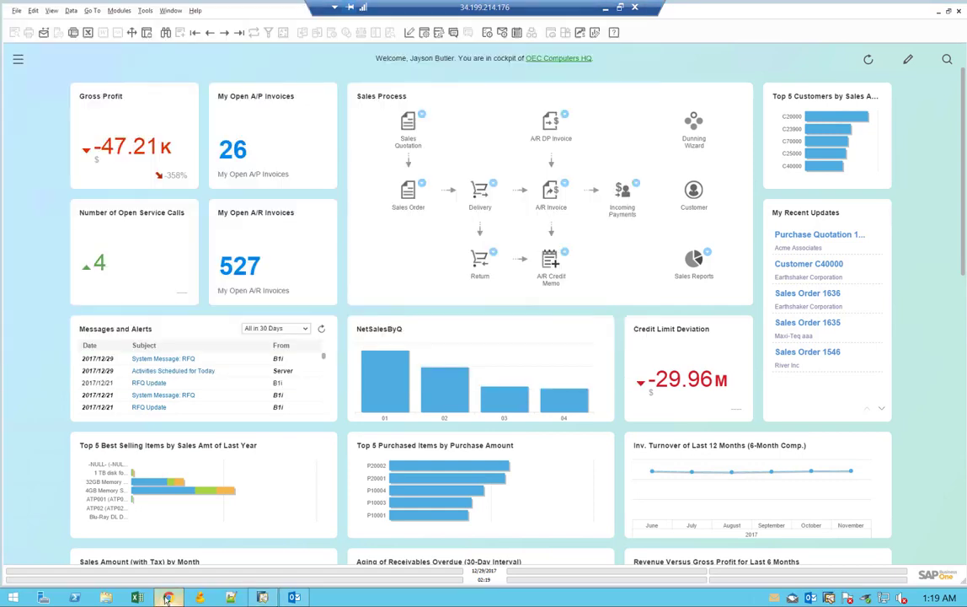
Bring up the Integration Framework browser window, then hide it again
click(167, 594)
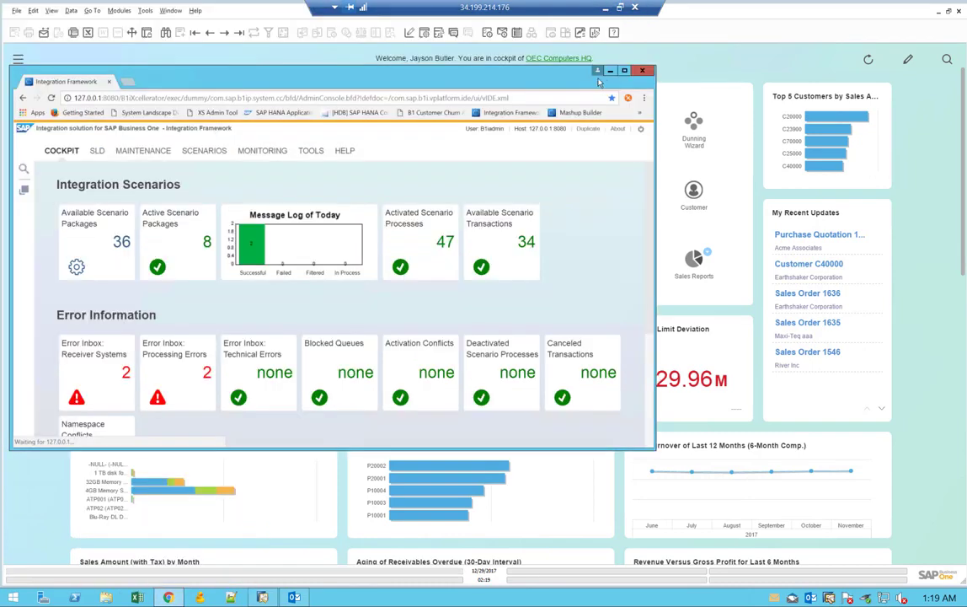
click(645, 70)
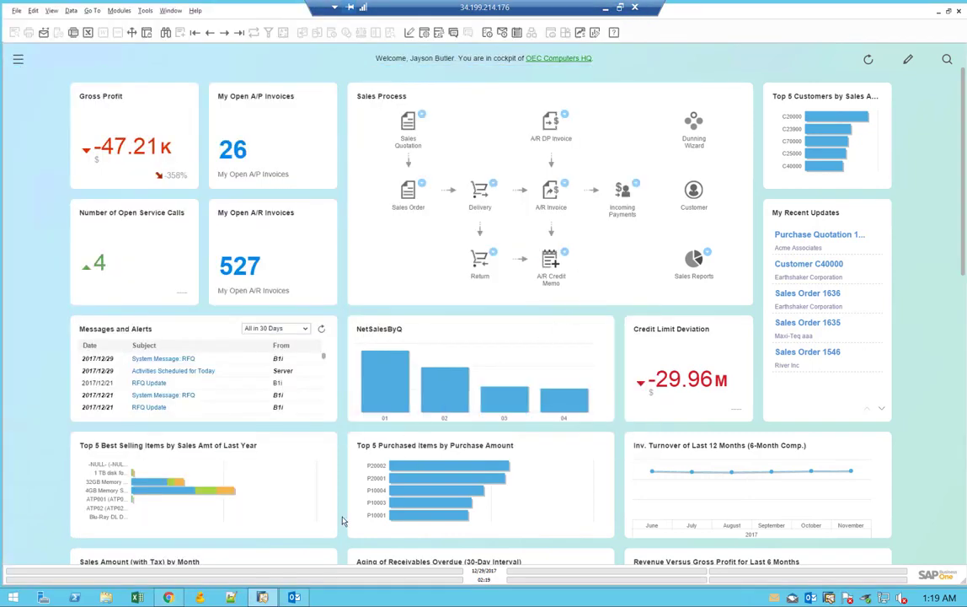
mouse_move(249, 586)
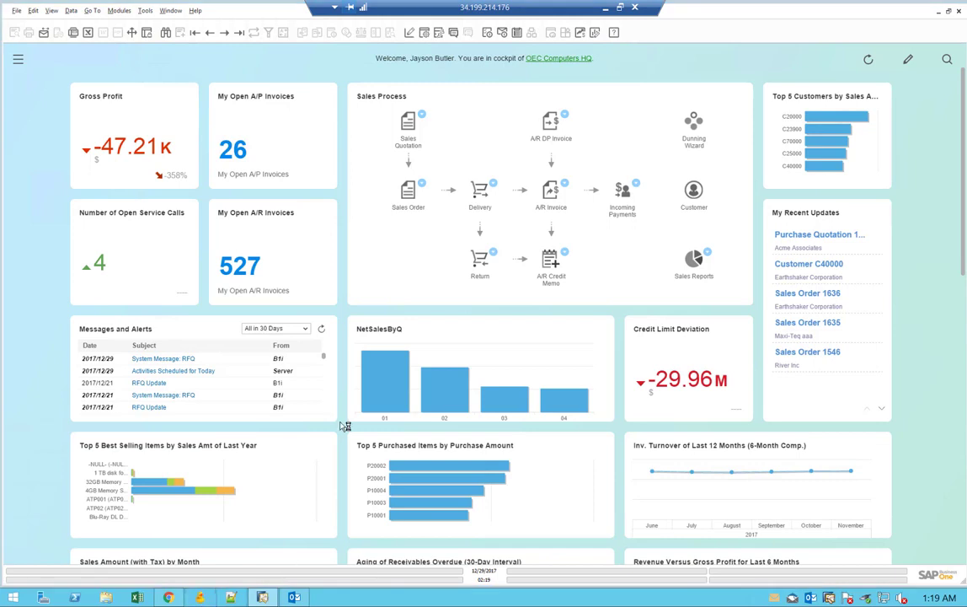
mouse_move(382, 398)
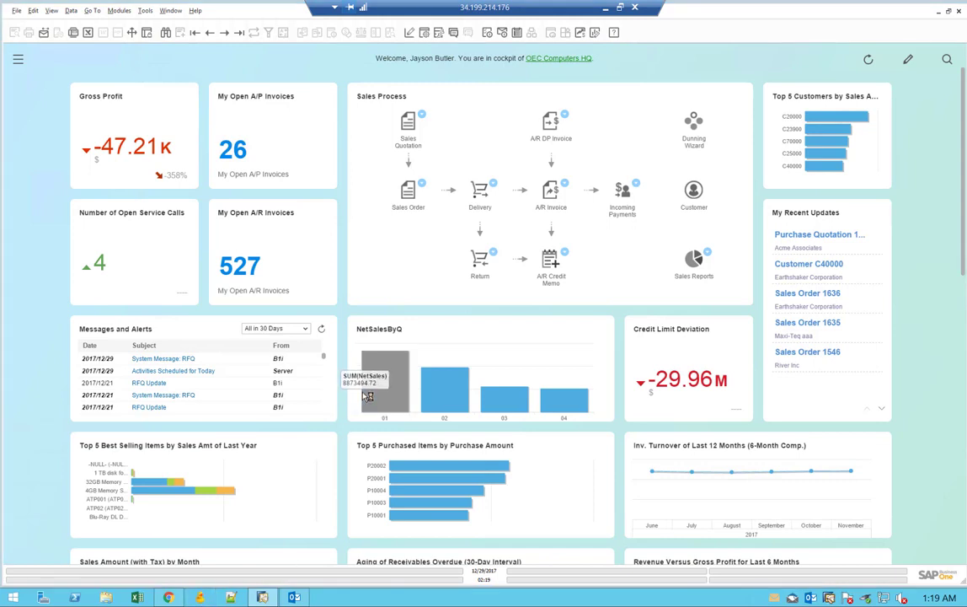
mouse_move(401, 430)
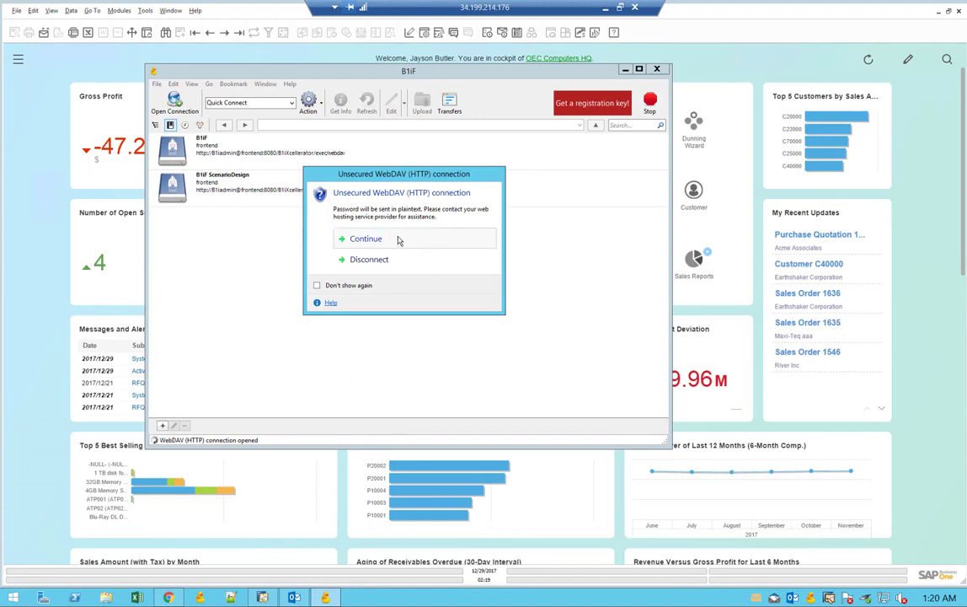
Accept the unsecured WebDAV connection and switch to the saved bookmarks list
click(367, 239)
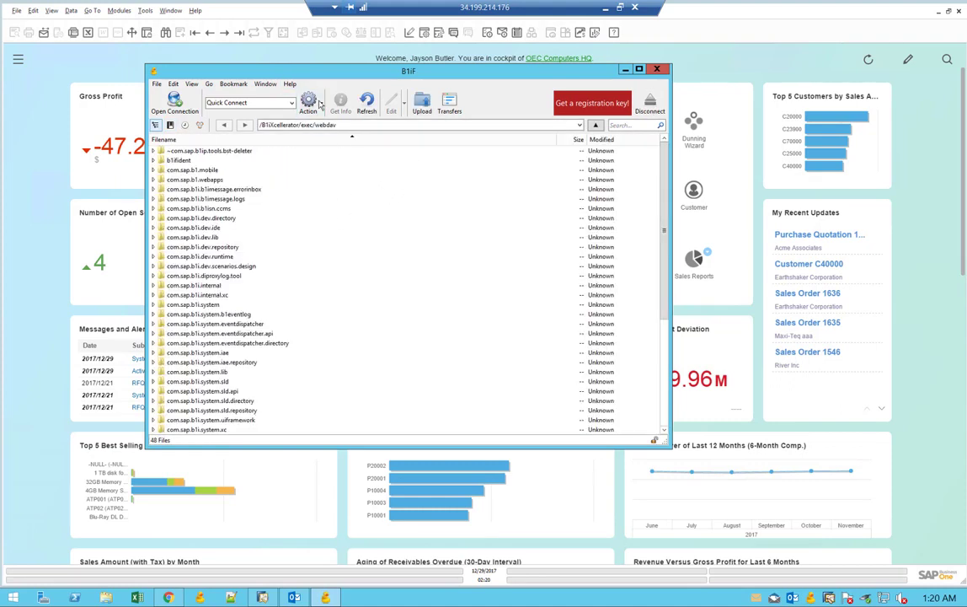
click(232, 84)
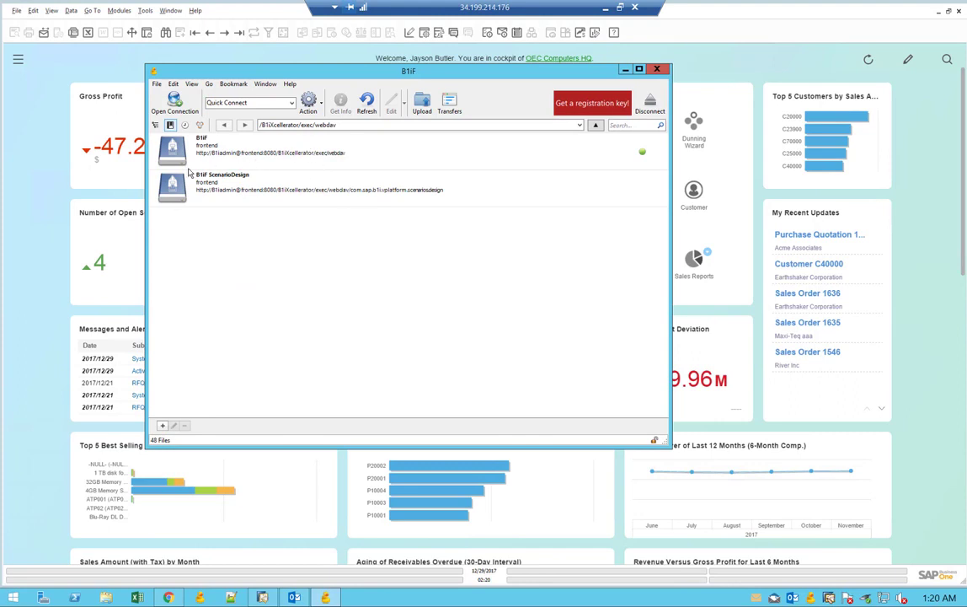
mouse_move(379, 159)
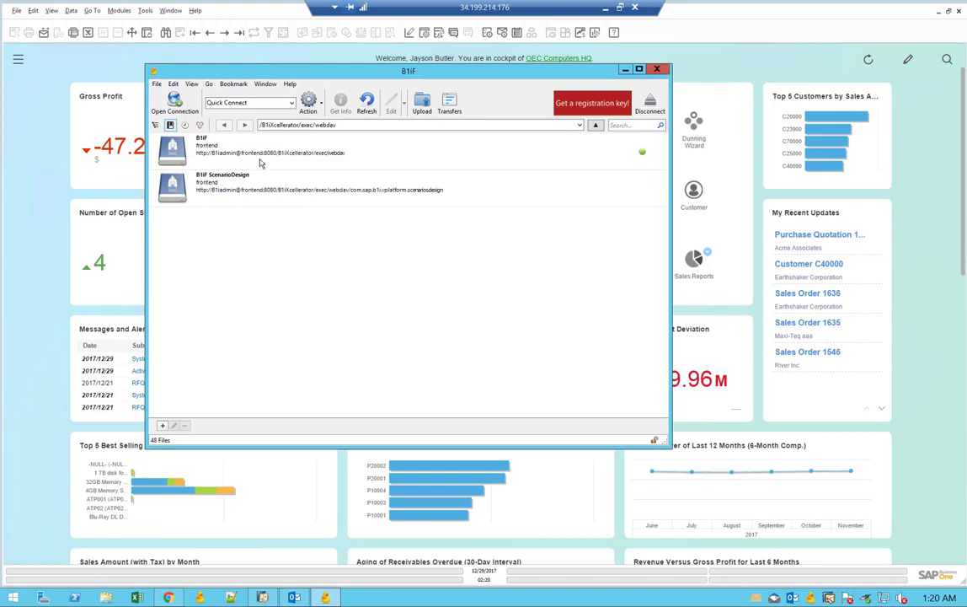
mouse_move(281, 162)
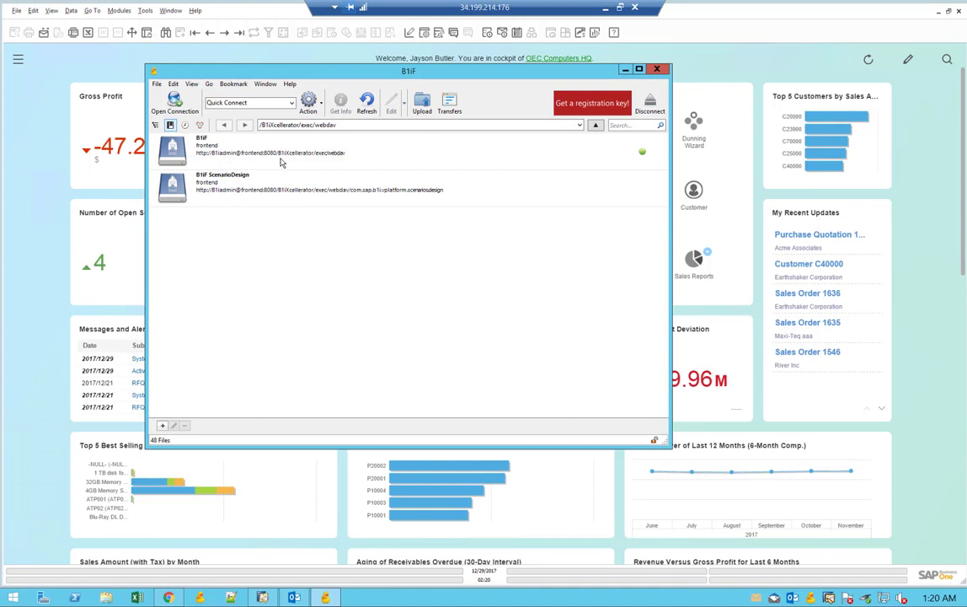
mouse_move(294, 163)
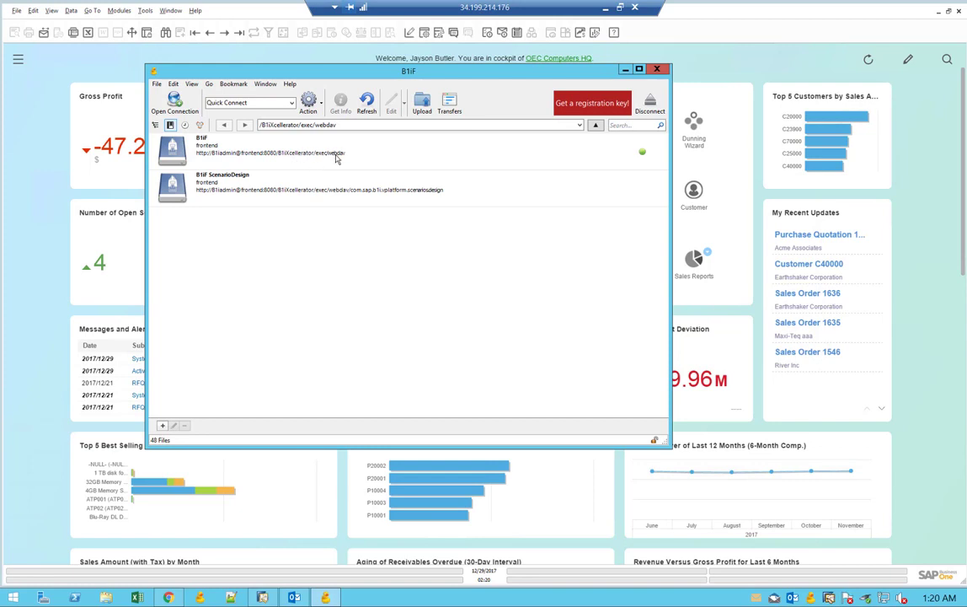
mouse_move(359, 160)
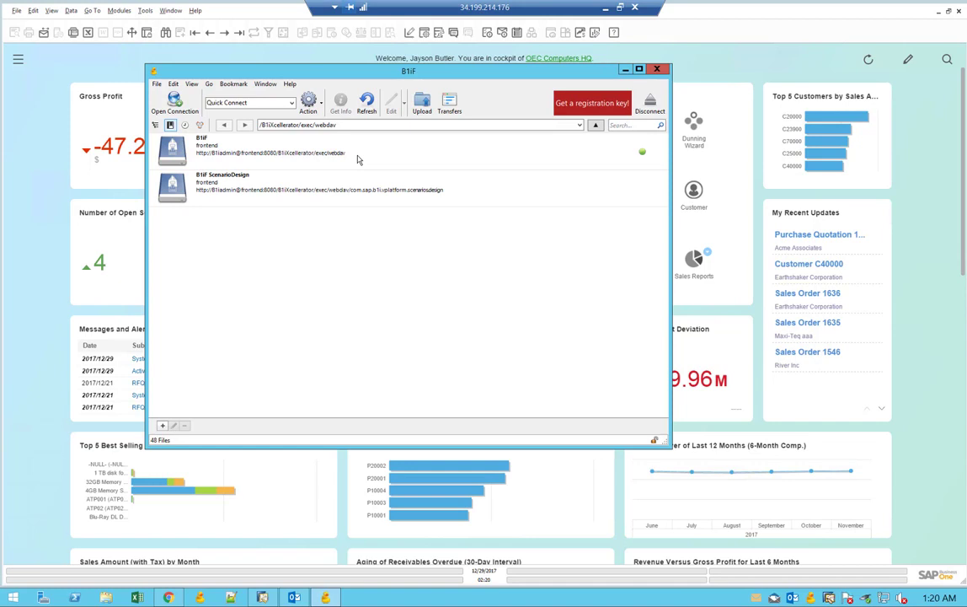
mouse_move(303, 163)
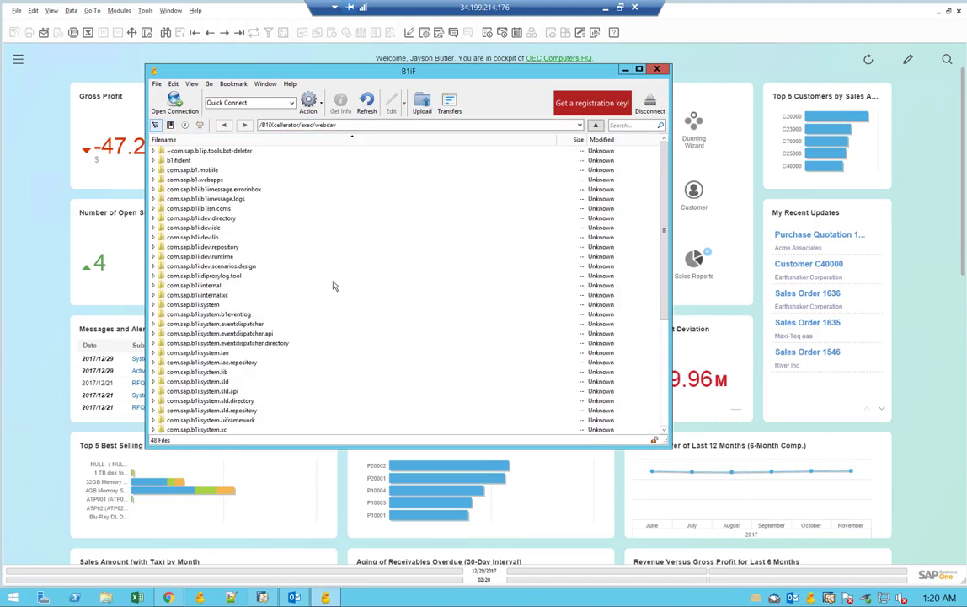
mouse_move(205, 179)
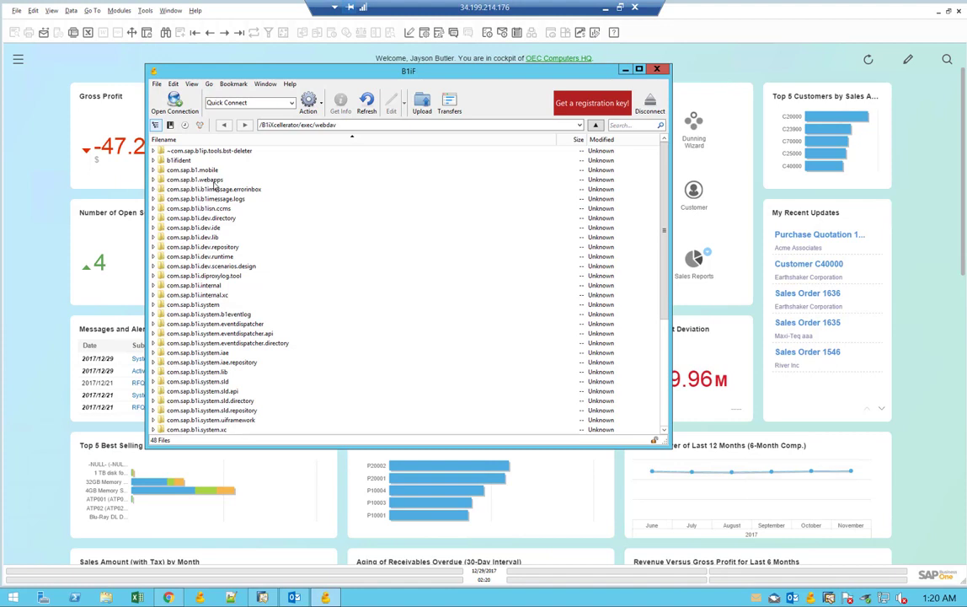
Expand com.sap.b1.webapps and select SBO_IF_RFQ_901DEV_EN.xml in PurchaseQuote
click(154, 180)
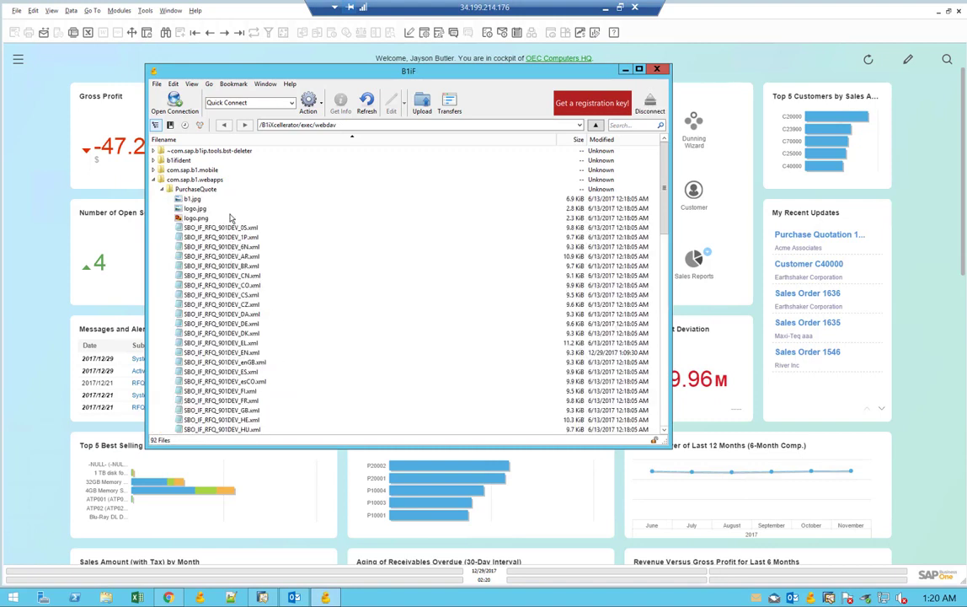
mouse_move(214, 219)
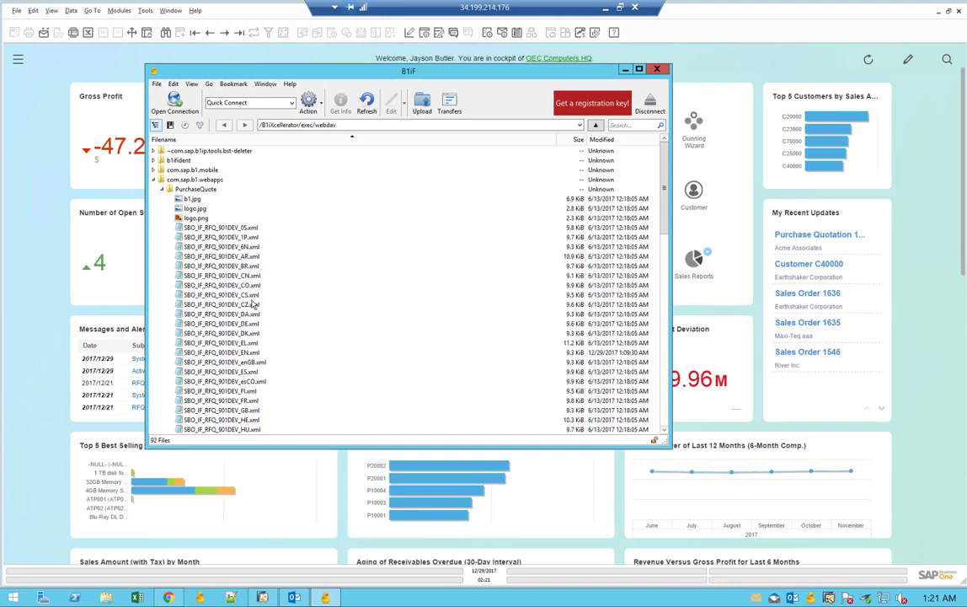
scroll(down, 3)
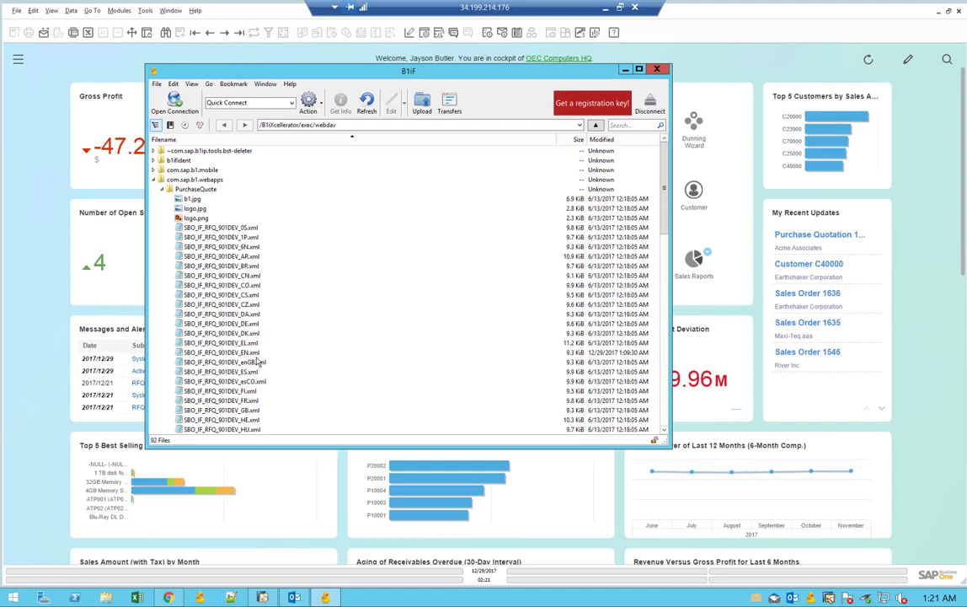
scroll(down, 3)
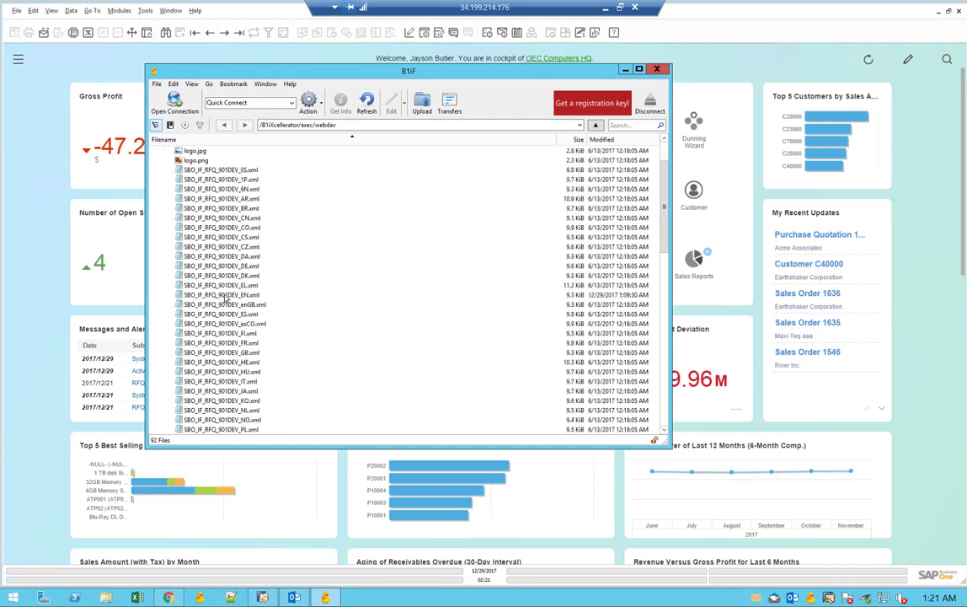
click(221, 295)
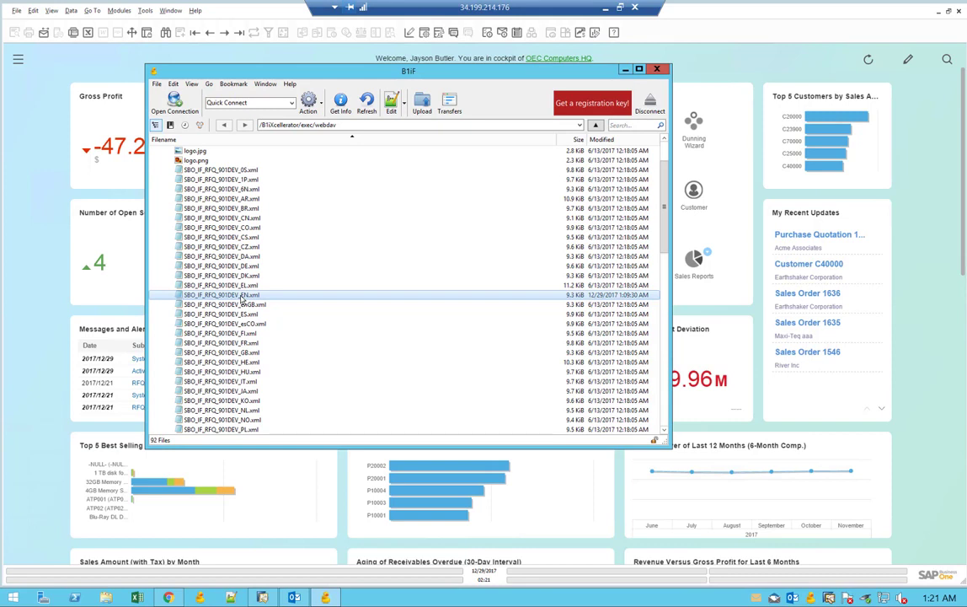
Bring up the actions menu for SBO_IF_RFQ_901DEV_EN.xml to edit it with Notepad++
right_click(245, 295)
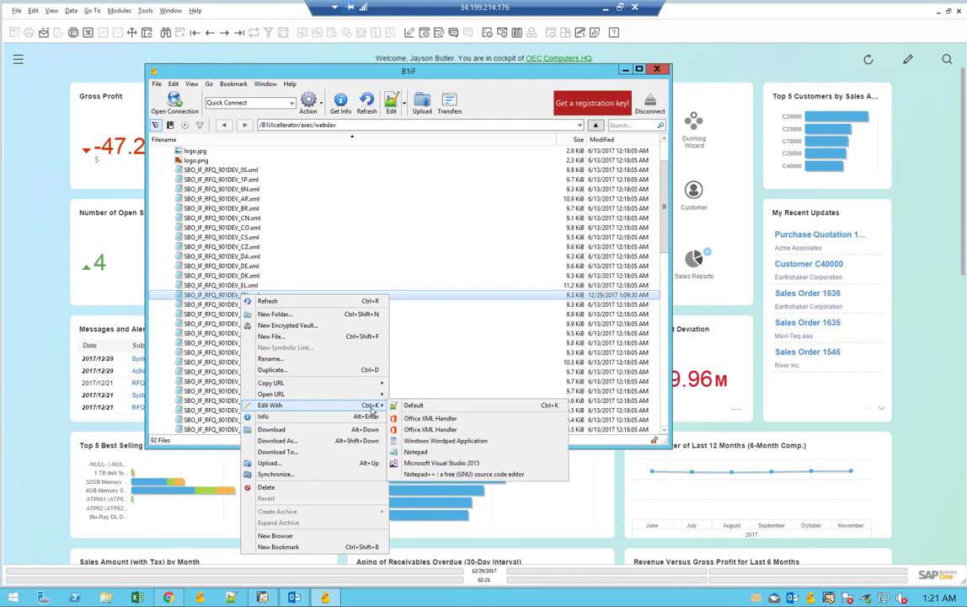
mouse_move(422, 405)
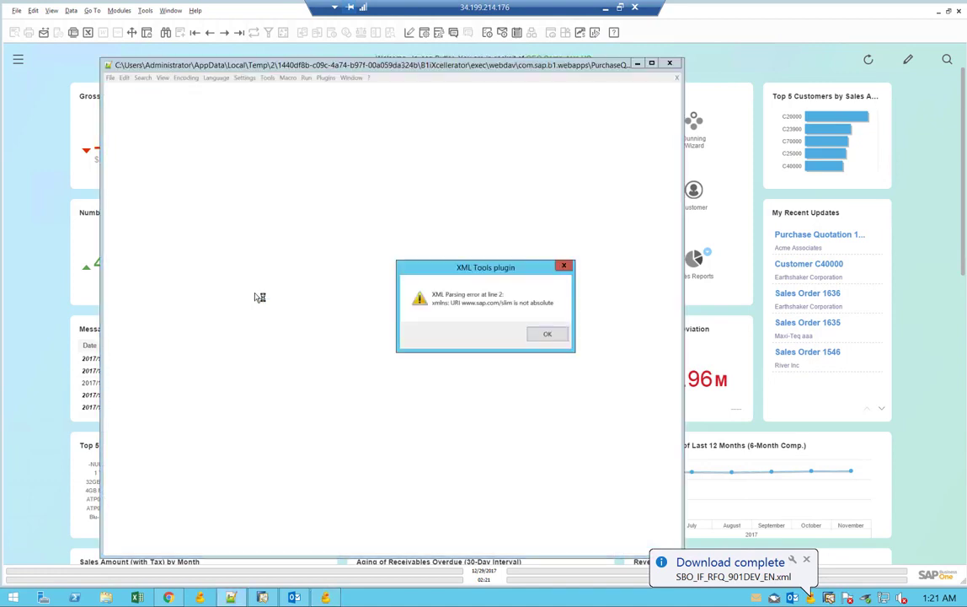
Dismiss the XML parsing warning and scroll to the 'Best regards,' entry near line 334
click(548, 334)
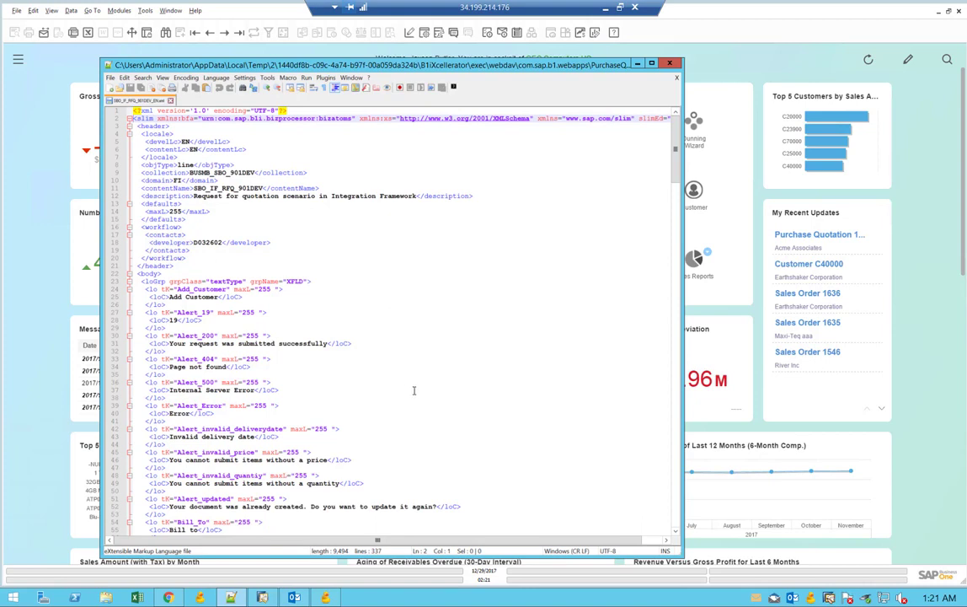
mouse_move(375, 349)
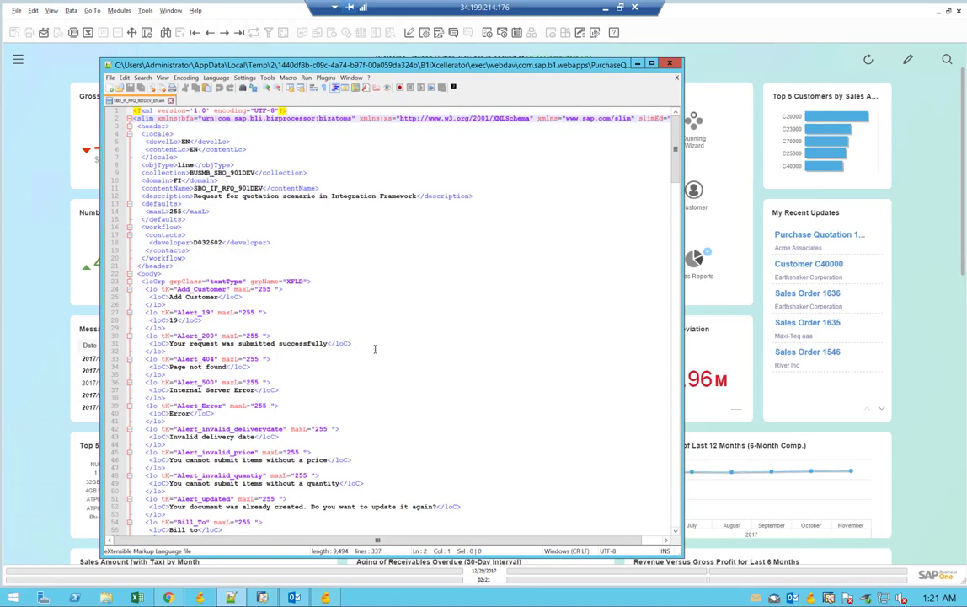
mouse_move(411, 408)
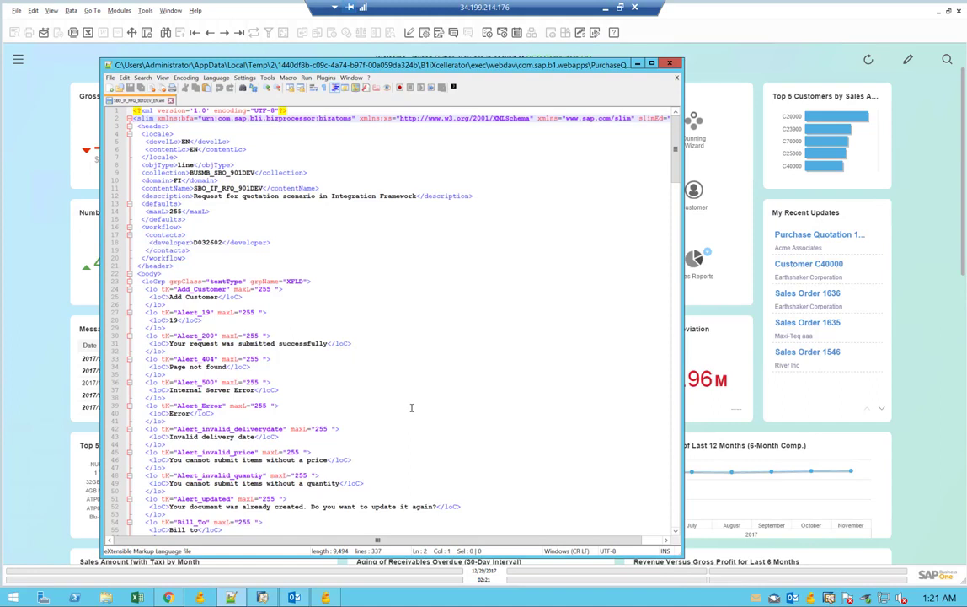
scroll(down, 3)
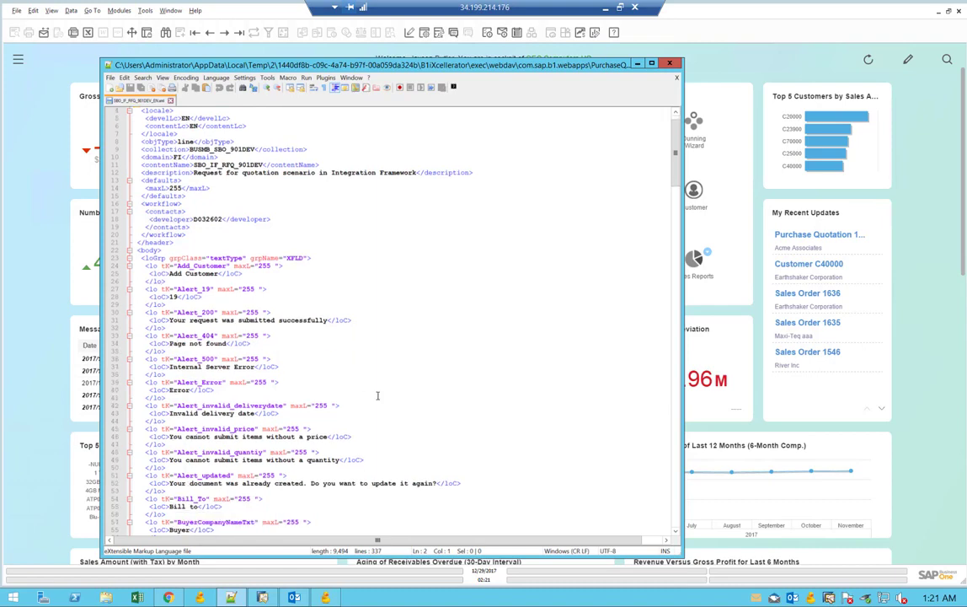
scroll(down, 3)
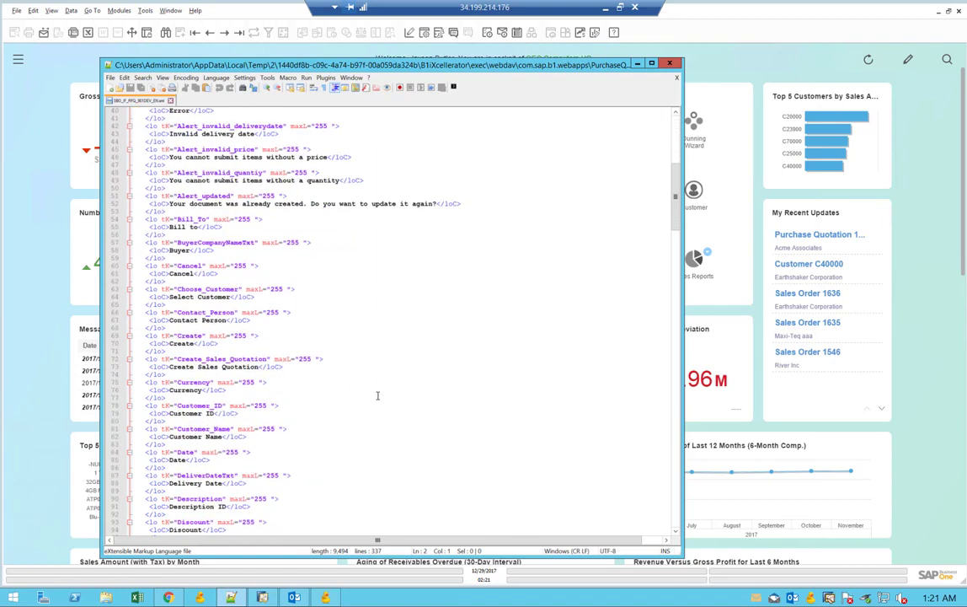
scroll(down, 3)
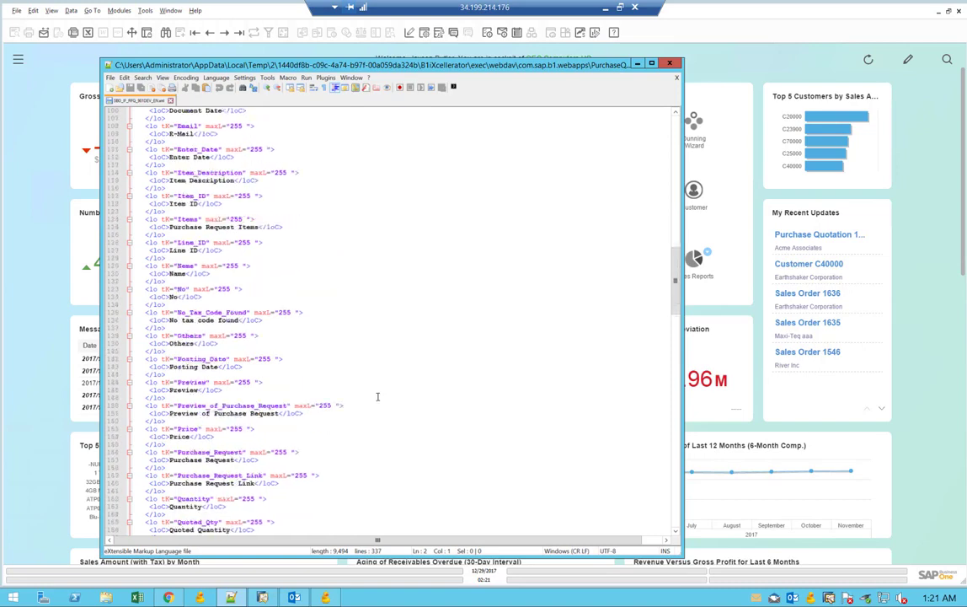
scroll(down, 3)
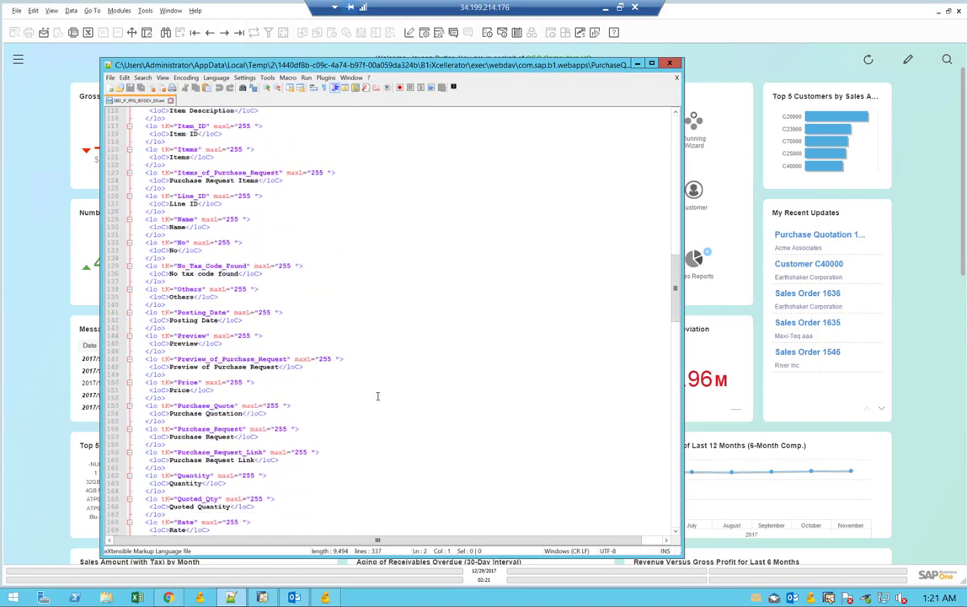
scroll(down, 3)
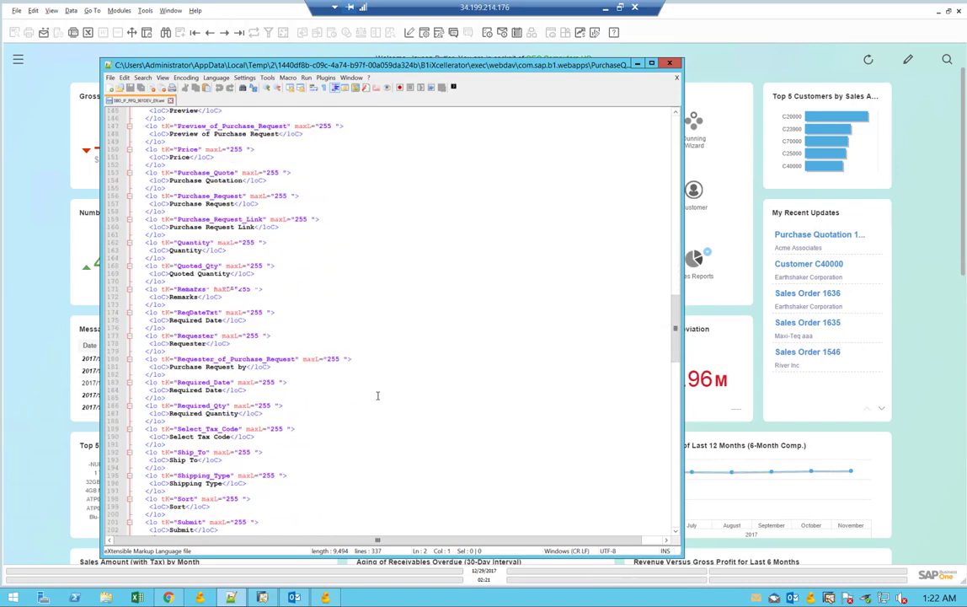
scroll(down, 3)
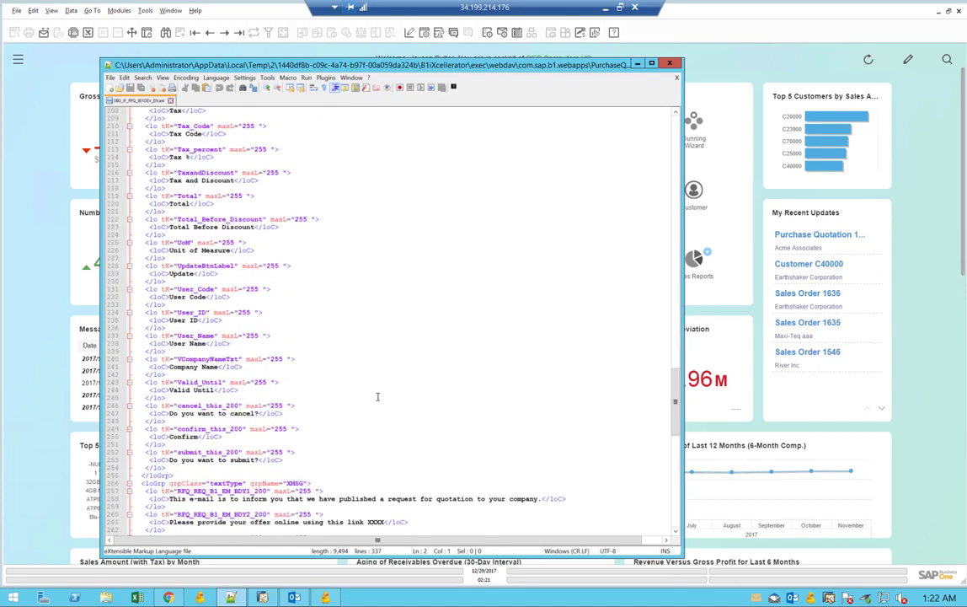
scroll(down, 3)
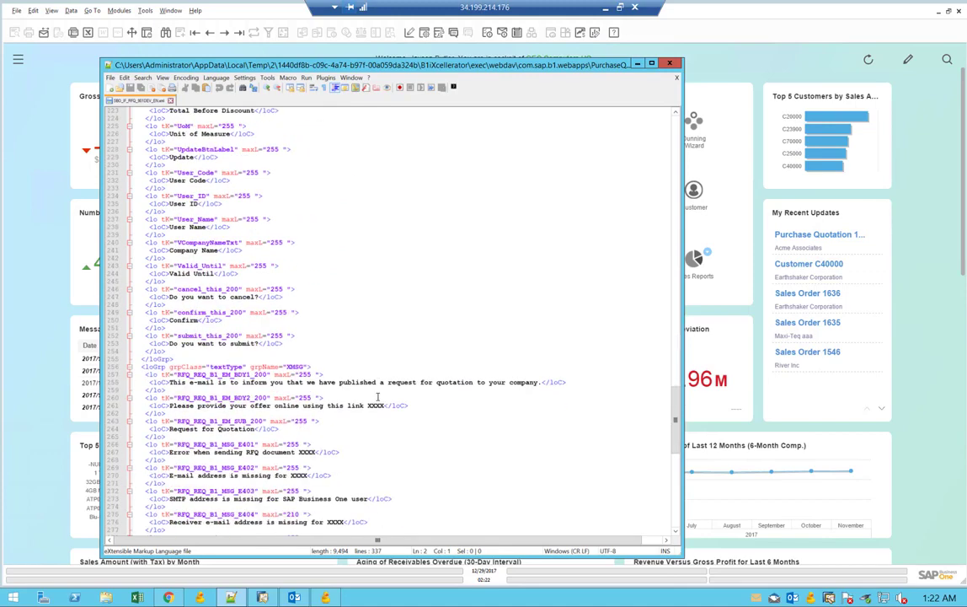
scroll(down, 3)
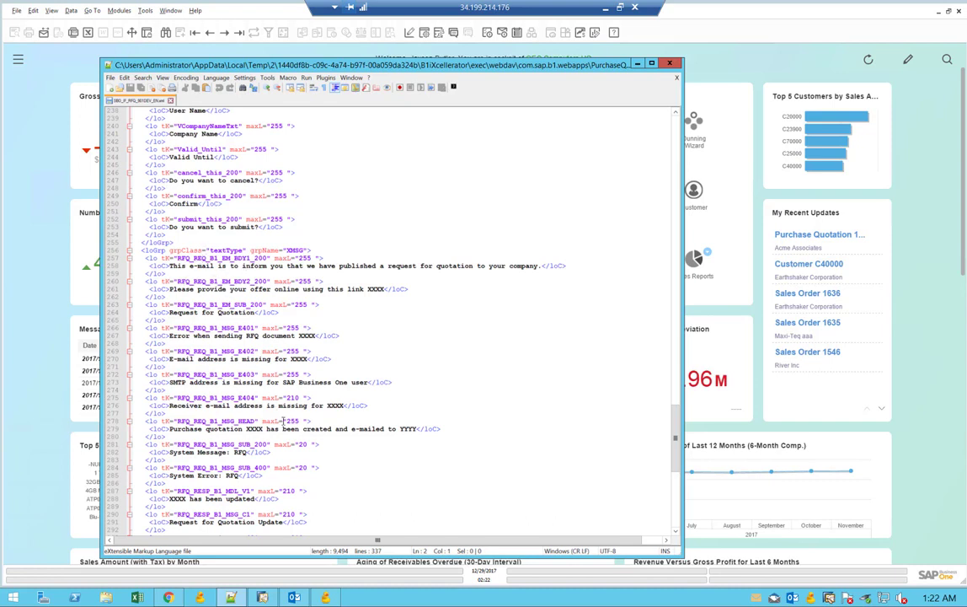
scroll(down, 3)
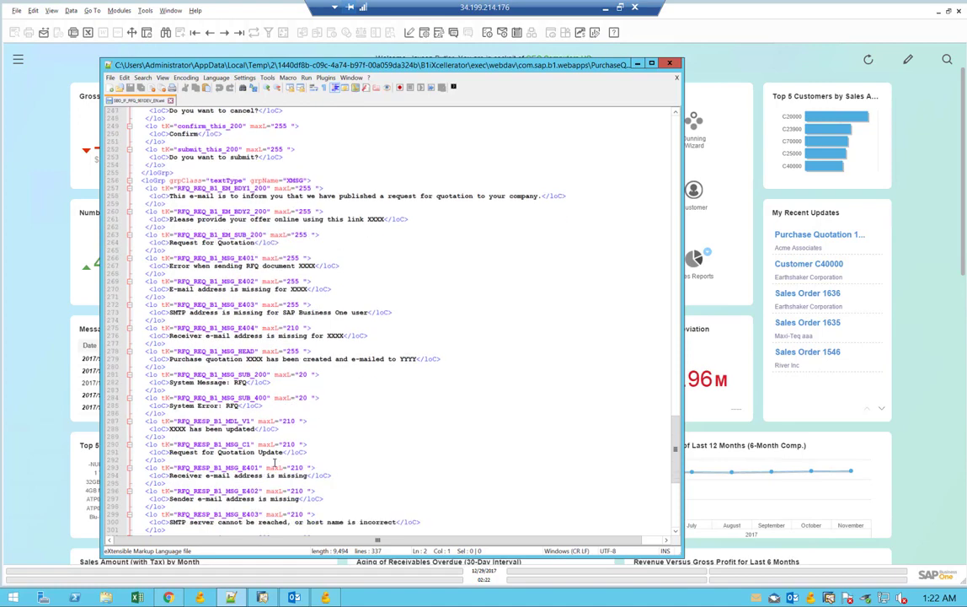
scroll(down, 3)
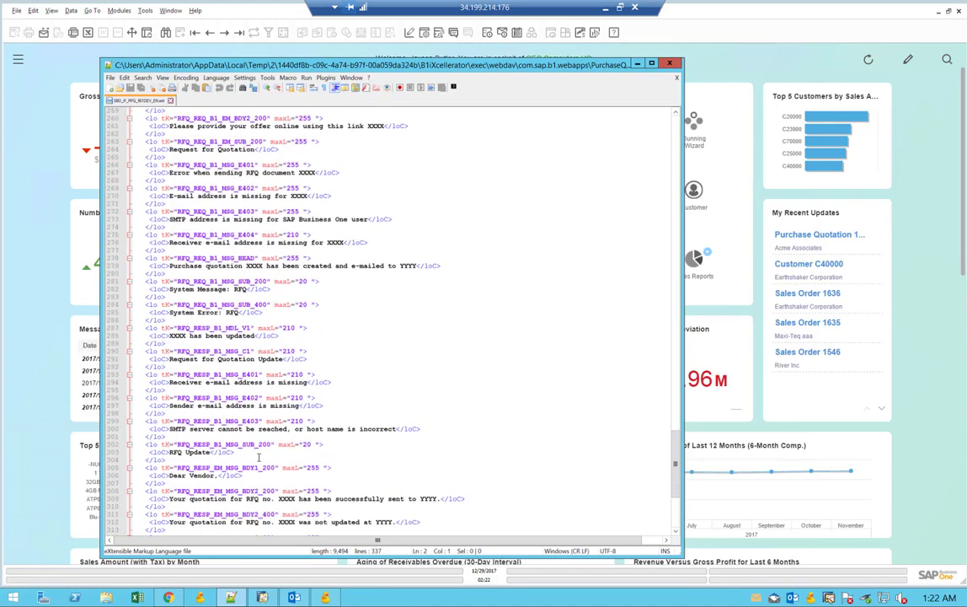
scroll(down, 3)
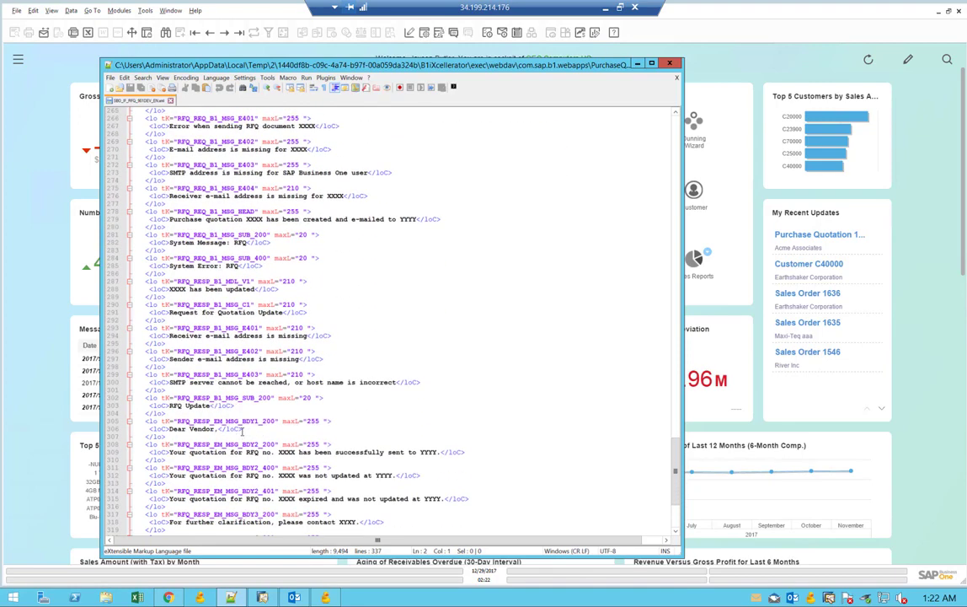
scroll(down, 3)
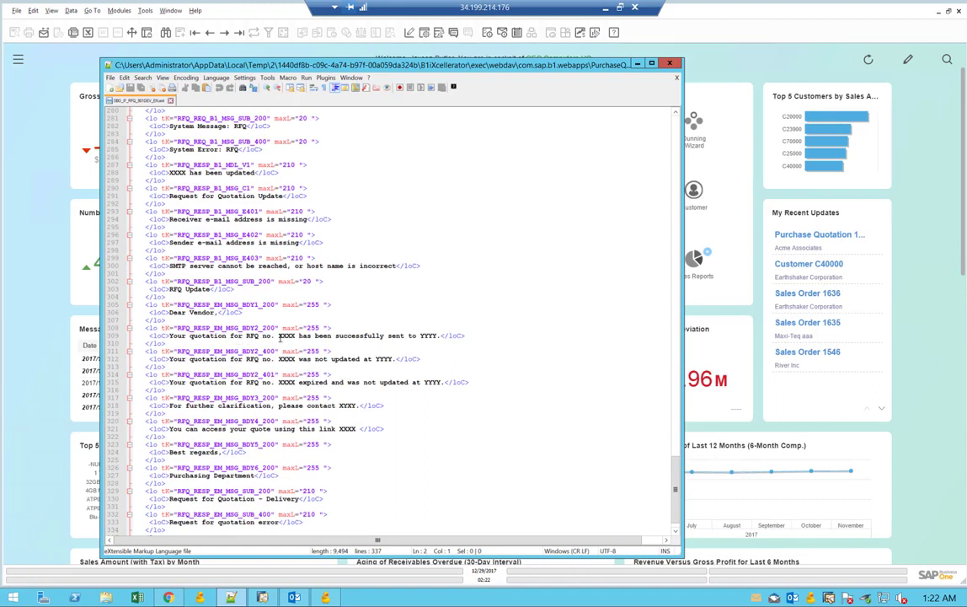
mouse_move(415, 325)
text( and Thank y)
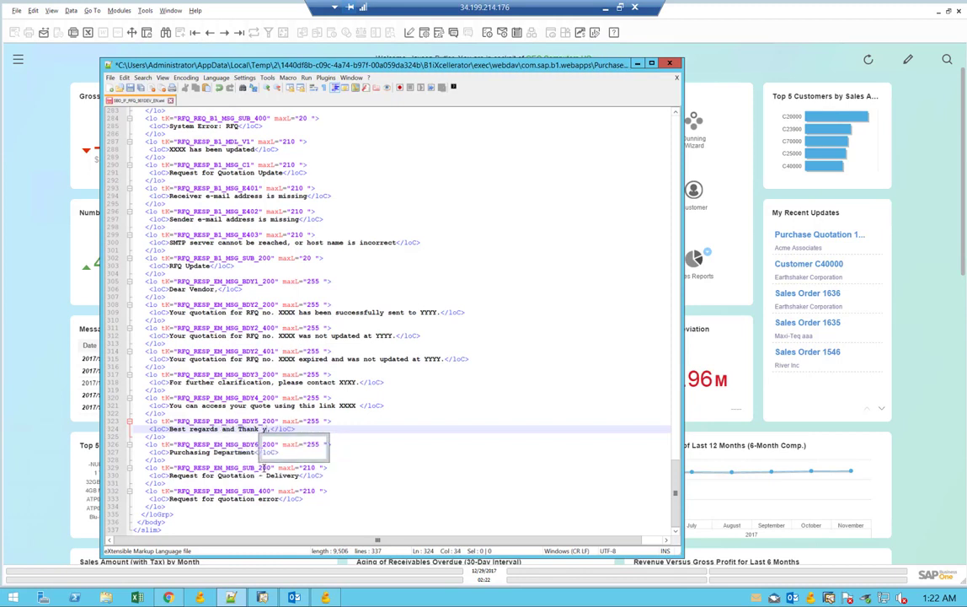
Change the closing to 'Best regards and Thank you,' and save the XML file
text(ou)
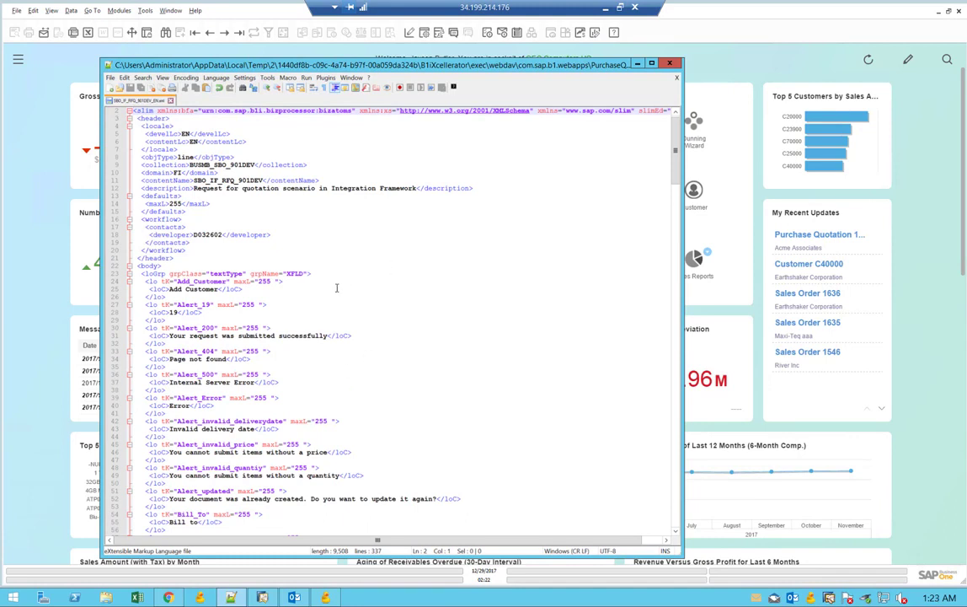
mouse_move(459, 355)
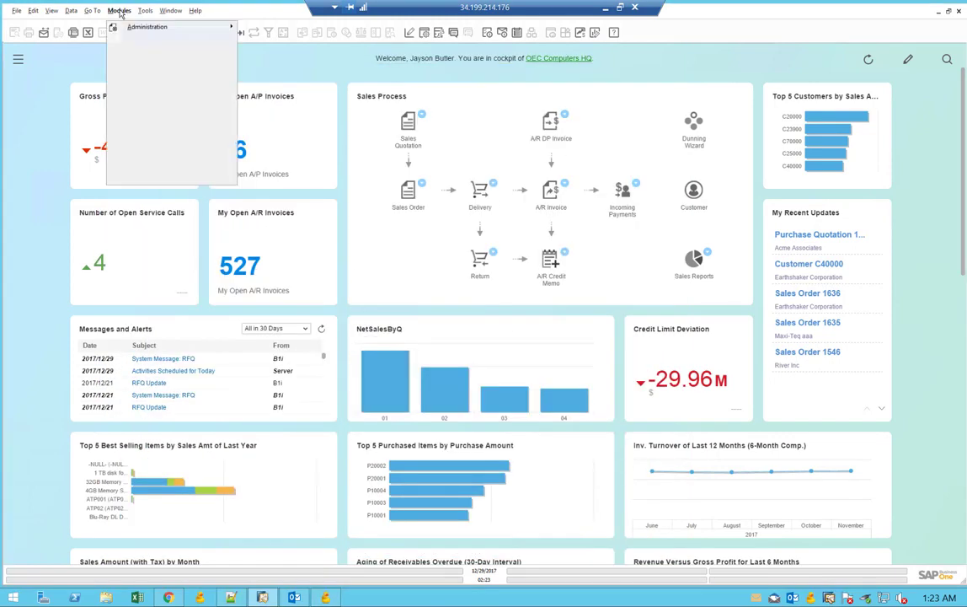
mouse_move(150, 77)
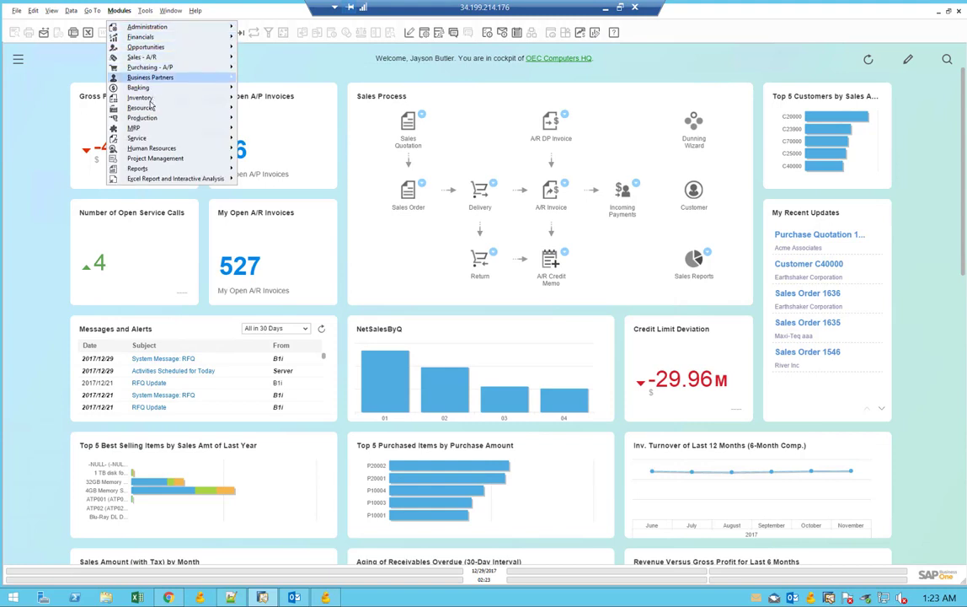
mouse_move(156, 67)
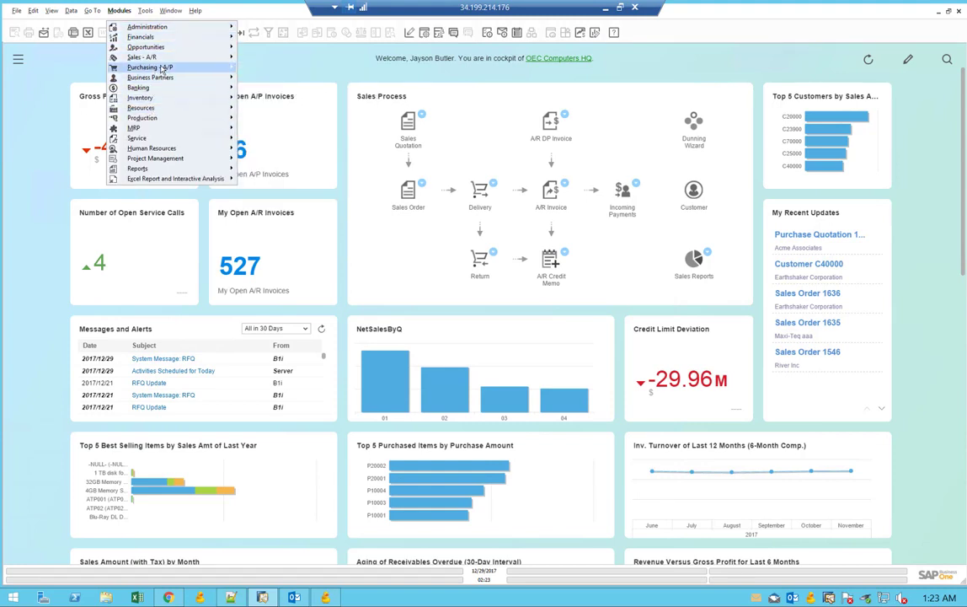
mouse_move(154, 66)
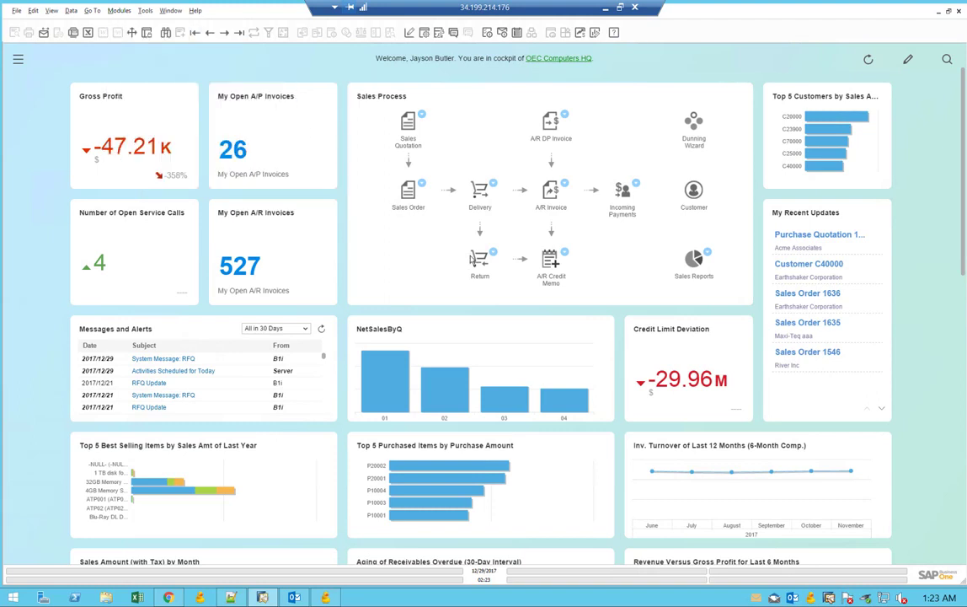
mouse_move(453, 316)
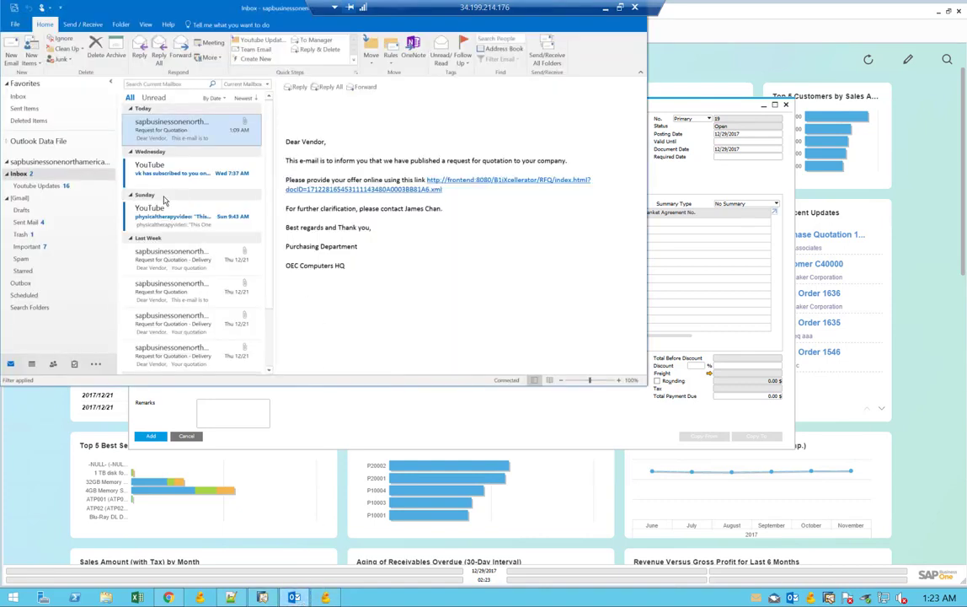
click(177, 259)
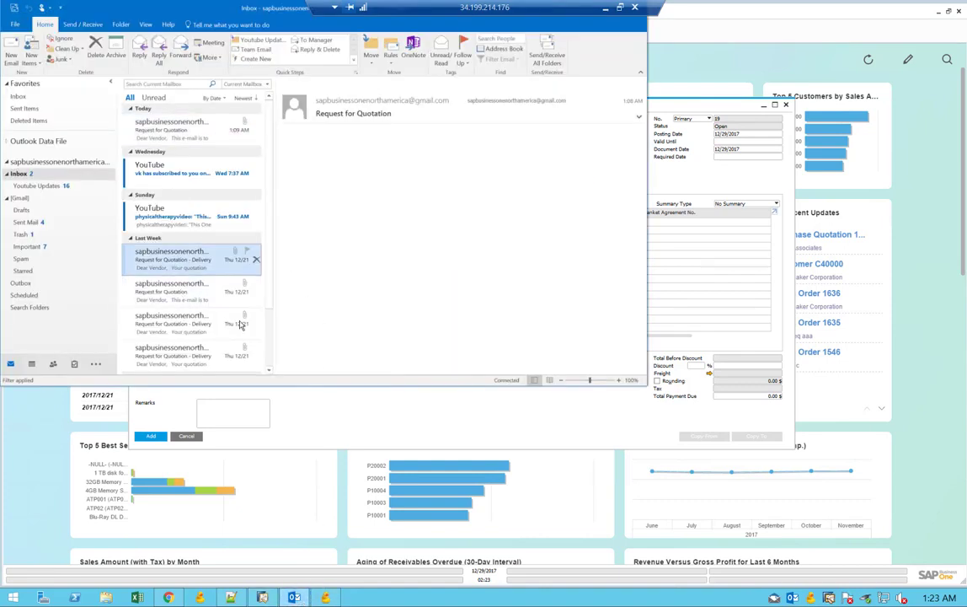
click(173, 258)
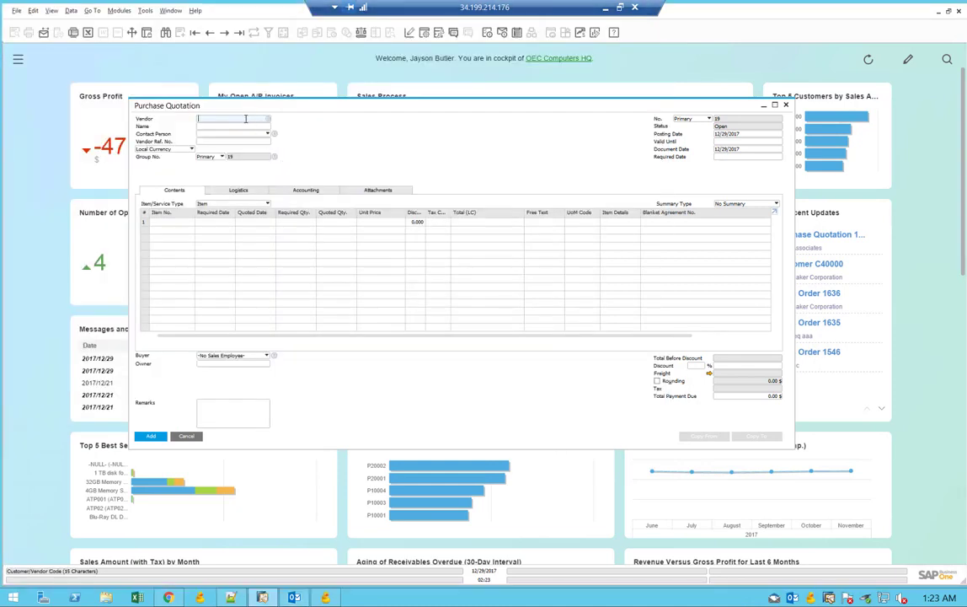
Set vendor Acme Associates and add items A00001 and A00002
click(269, 118)
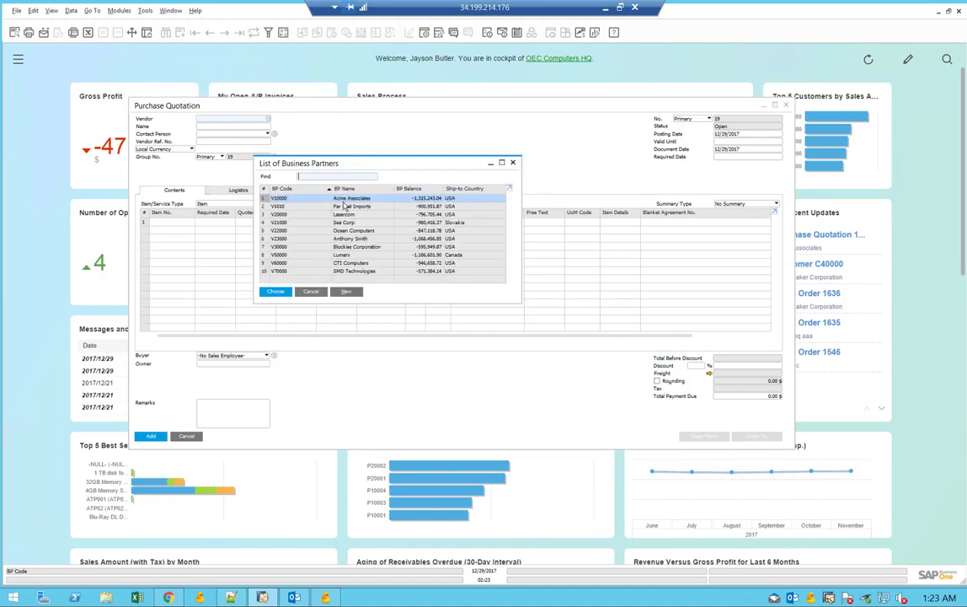
click(275, 291)
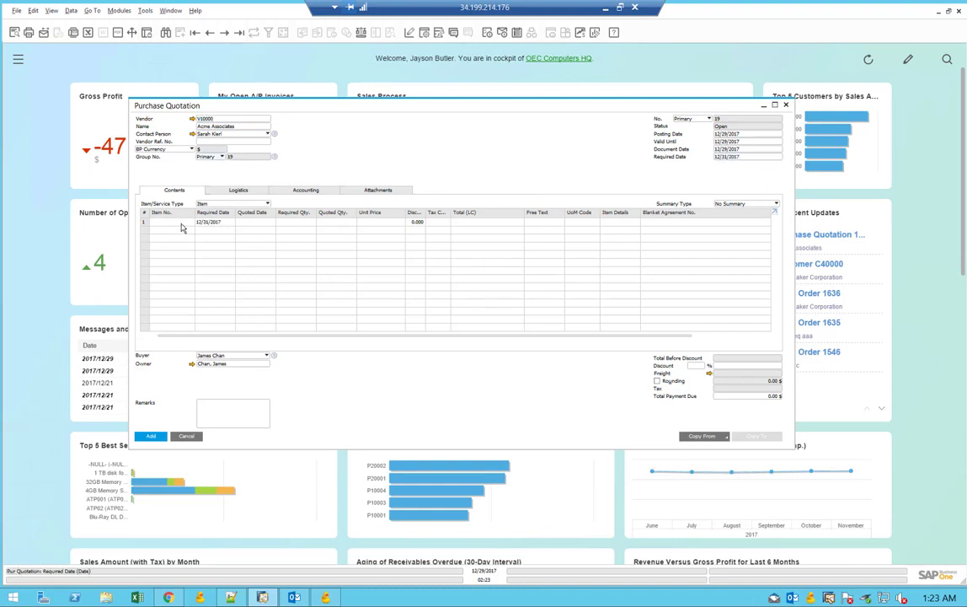
click(164, 236)
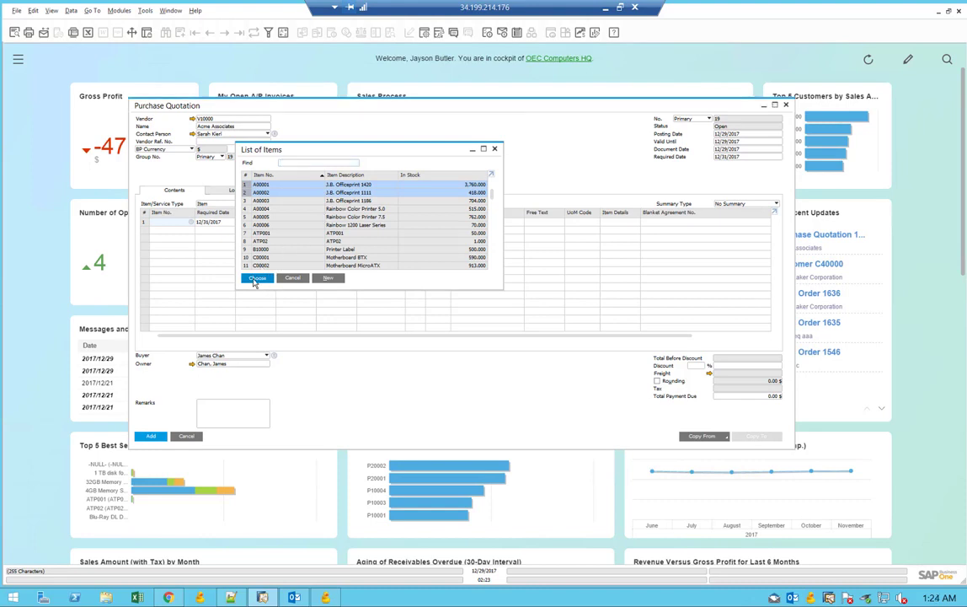
click(257, 278)
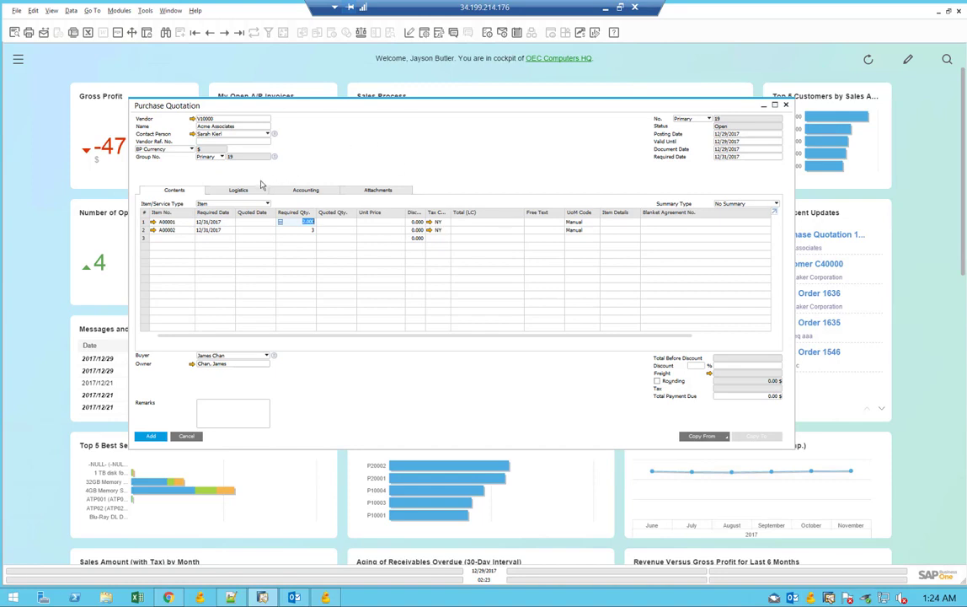
Enable Create Online Quotation under Logistics and save the purchase quotation
click(241, 190)
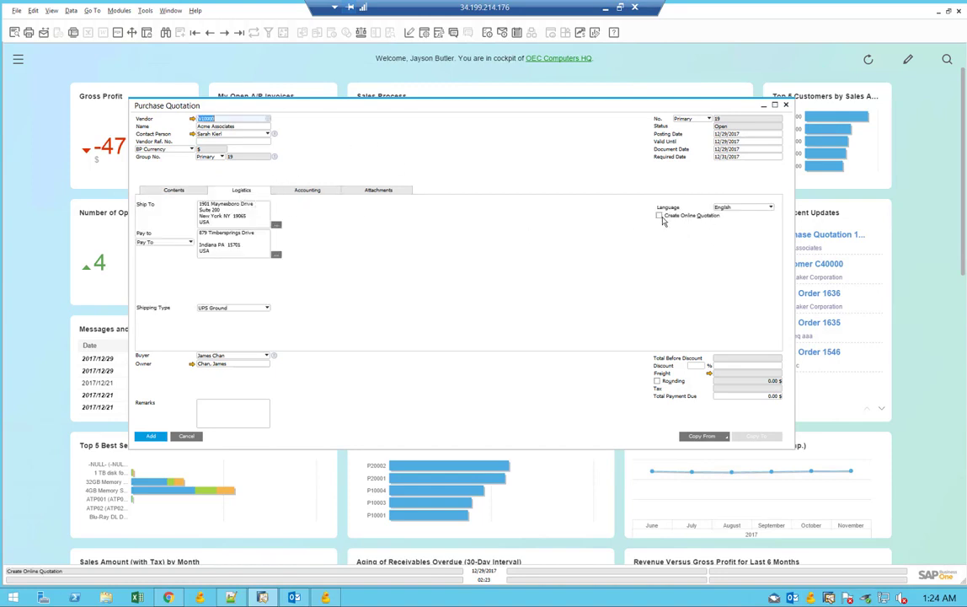
click(658, 215)
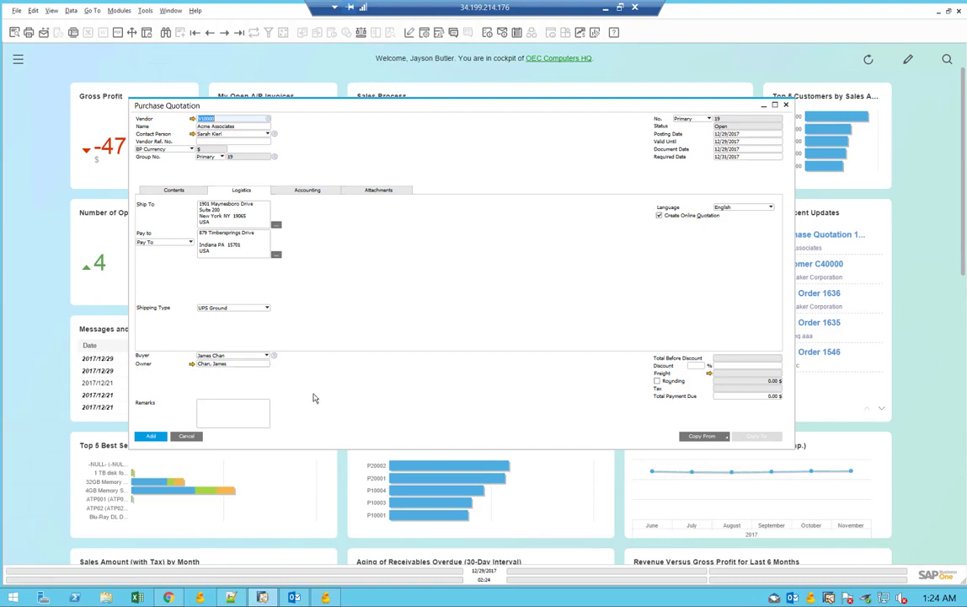
click(173, 190)
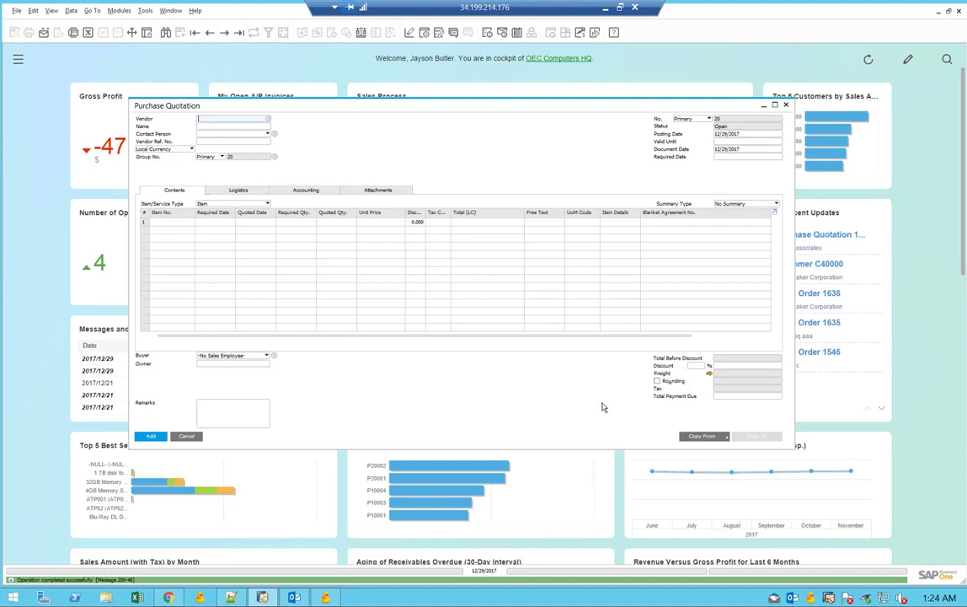
mouse_move(699, 514)
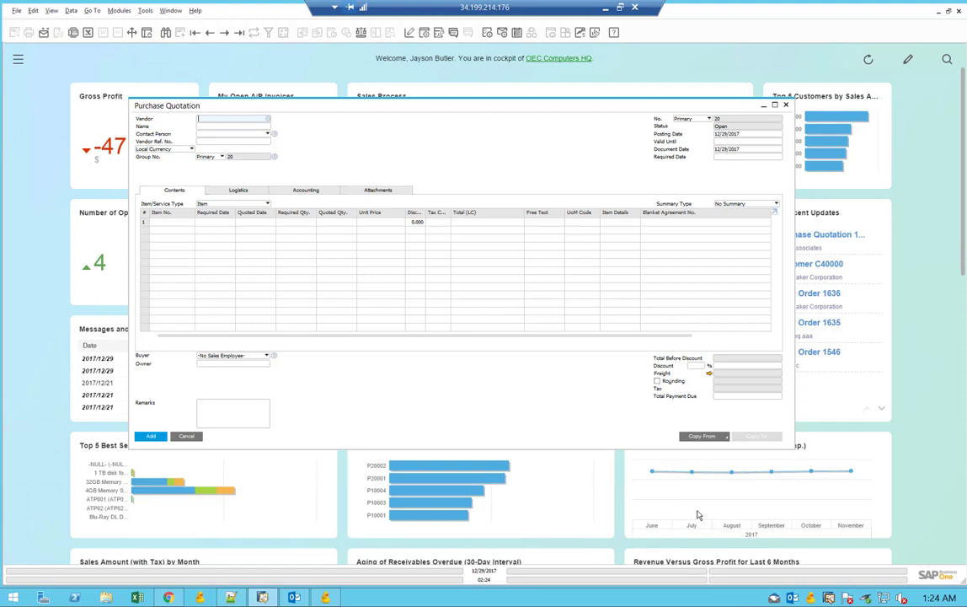
mouse_move(676, 471)
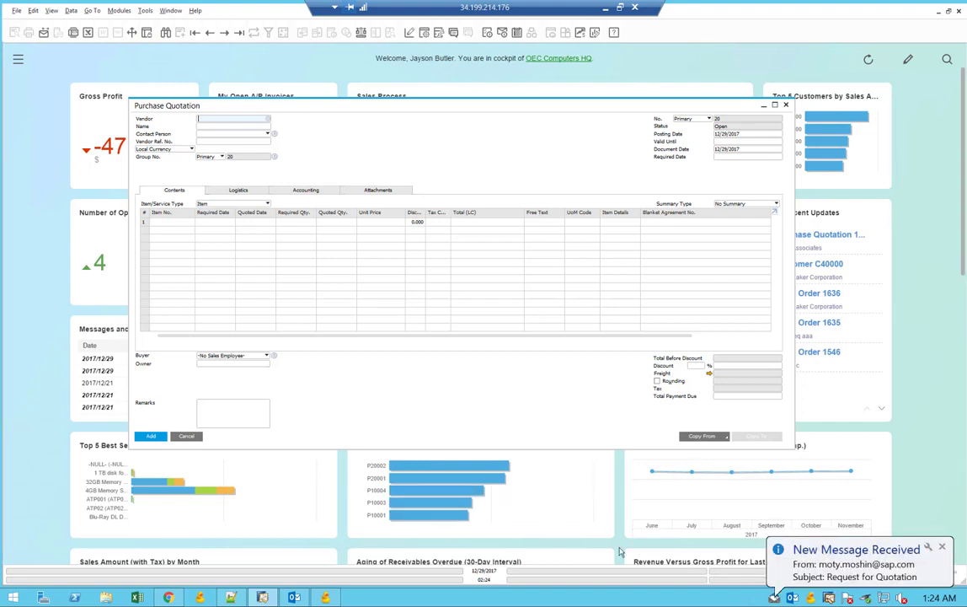
Open the newly arrived Request for Quotation email from the Outlook notification
click(301, 595)
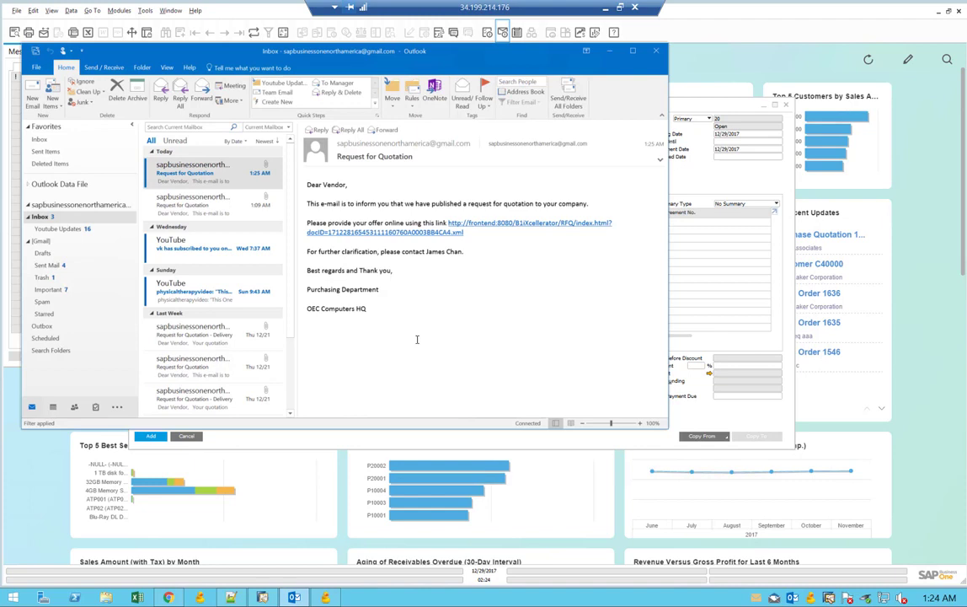
mouse_move(380, 358)
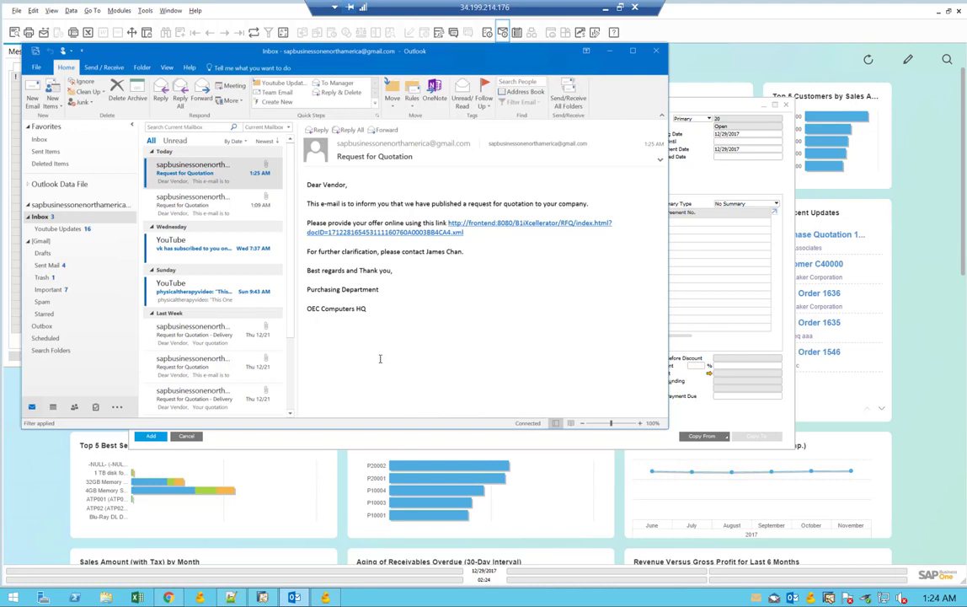